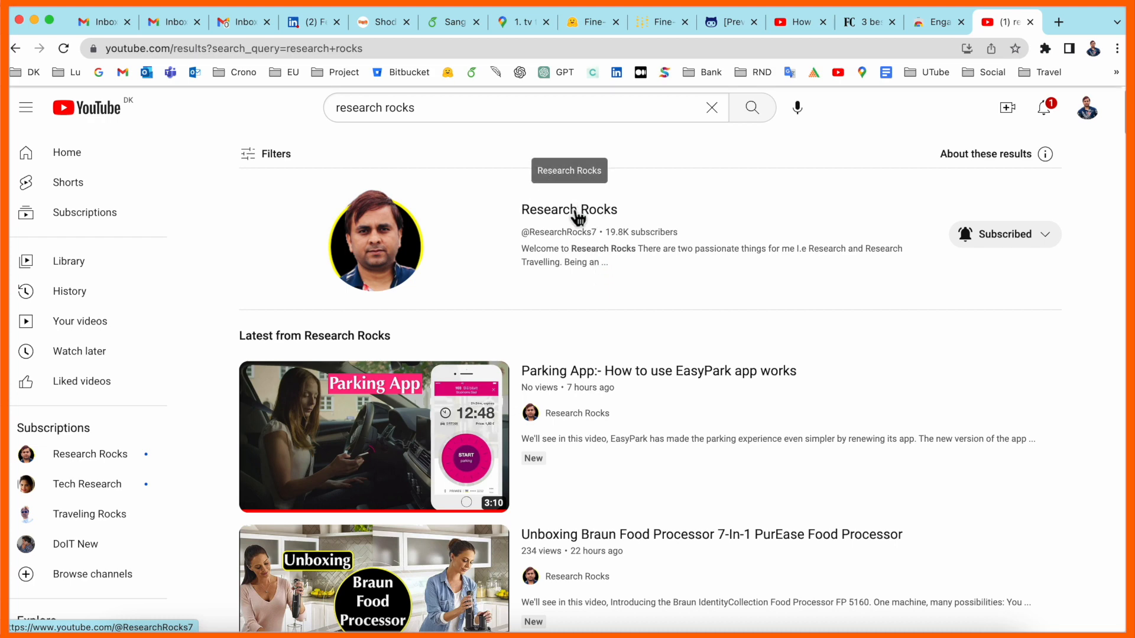
Visit the Research Rocks channel, surface Anaconda Navigator, then switch to the rembg PyPI page.
{"action": "left_click", "coordinate": [569, 210]}
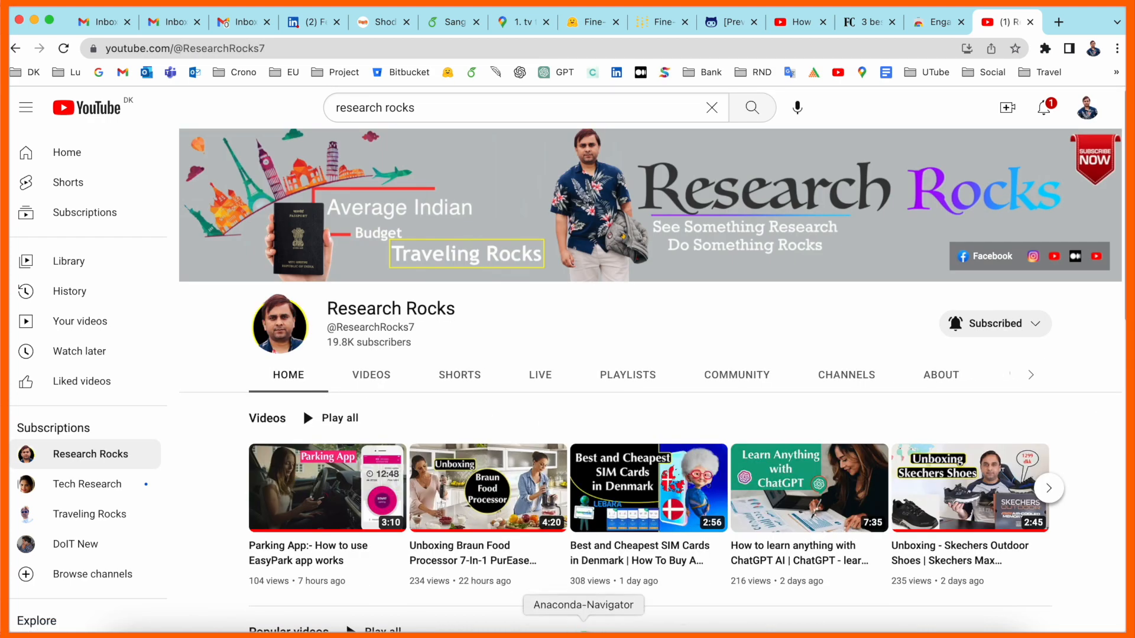
{"action": "left_click", "coordinate": [583, 606]}
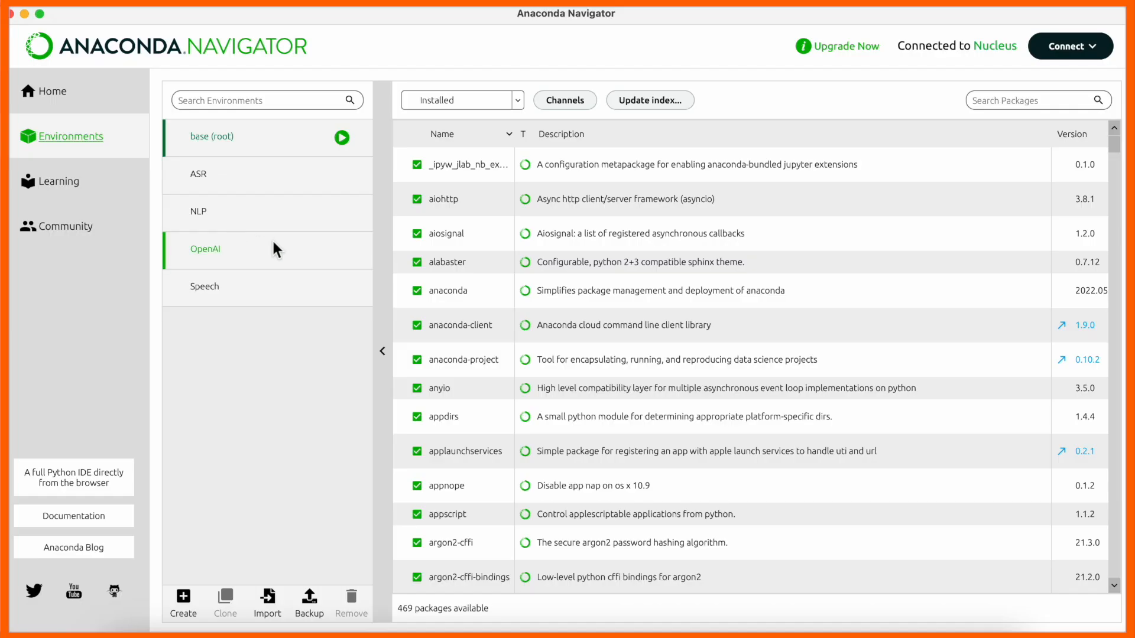
{"action": "left_click", "coordinate": [218, 212]}
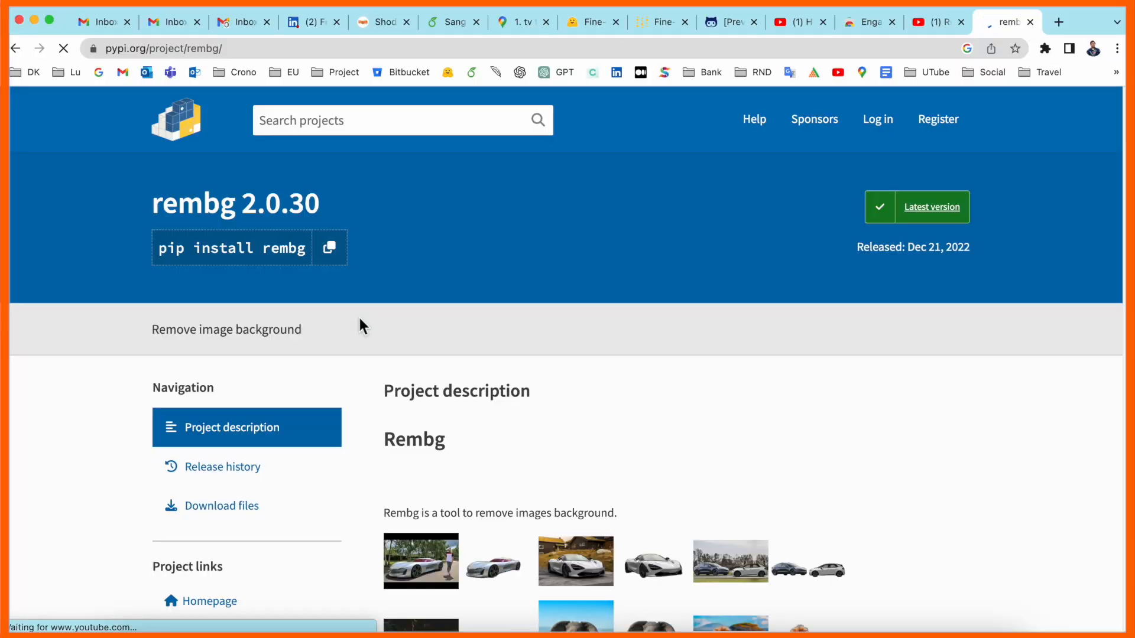
Review rembg's Requirements on PyPI, highlighting the Python <3.11 upper limit.
{"action": "scroll", "scroll_direction": "down", "scroll_amount": 3}
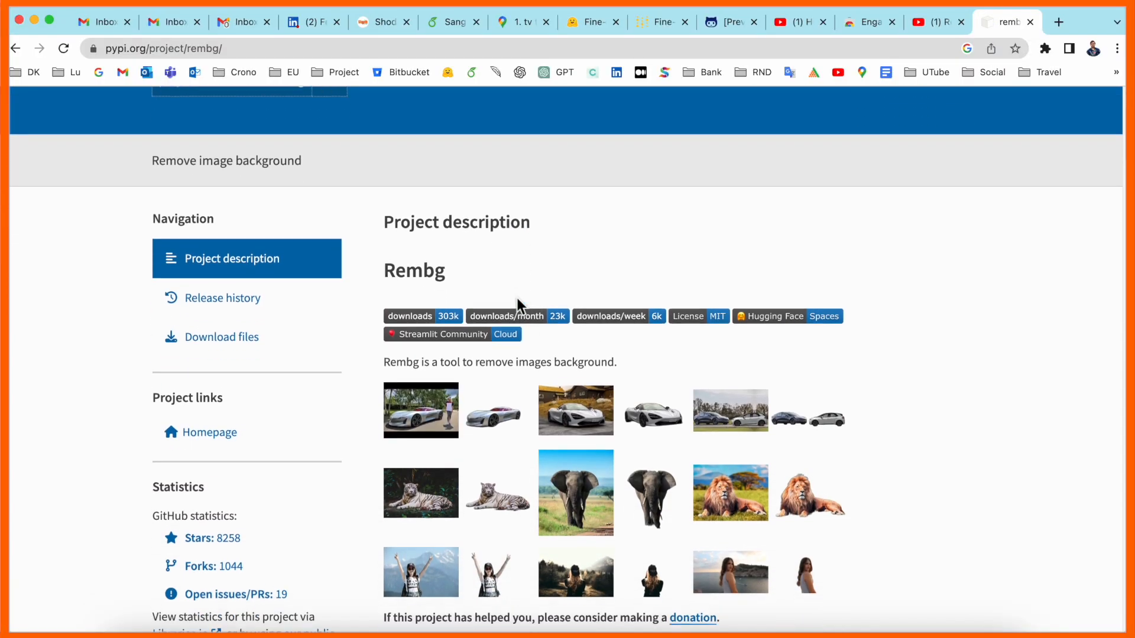
{"action": "scroll", "scroll_direction": "down", "scroll_amount": 3}
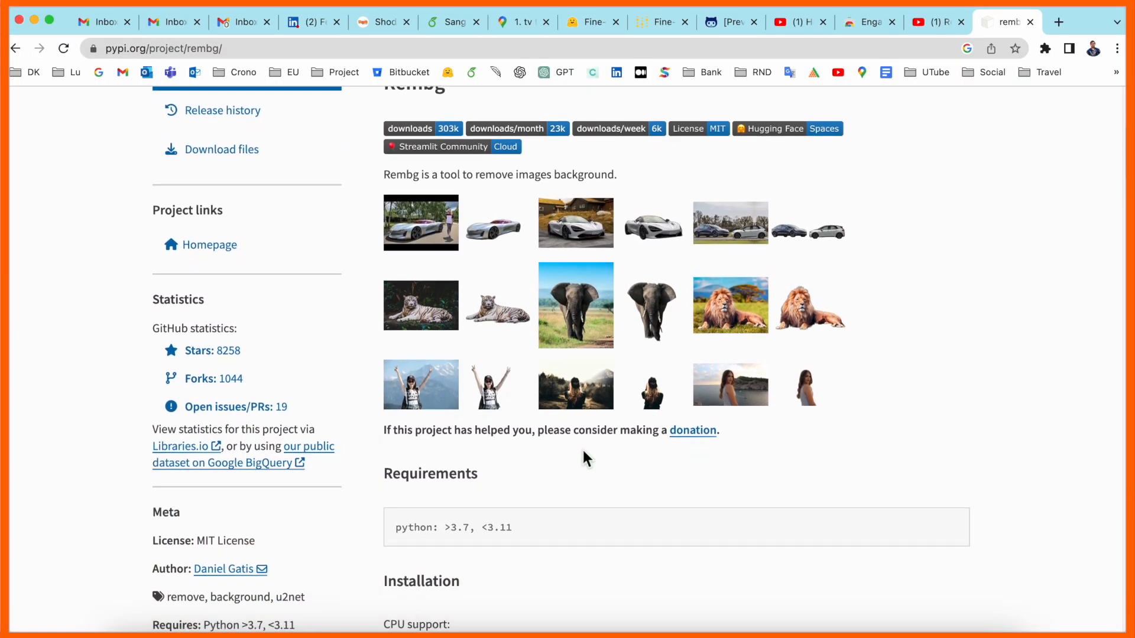
{"action": "scroll", "scroll_direction": "down", "scroll_amount": 3}
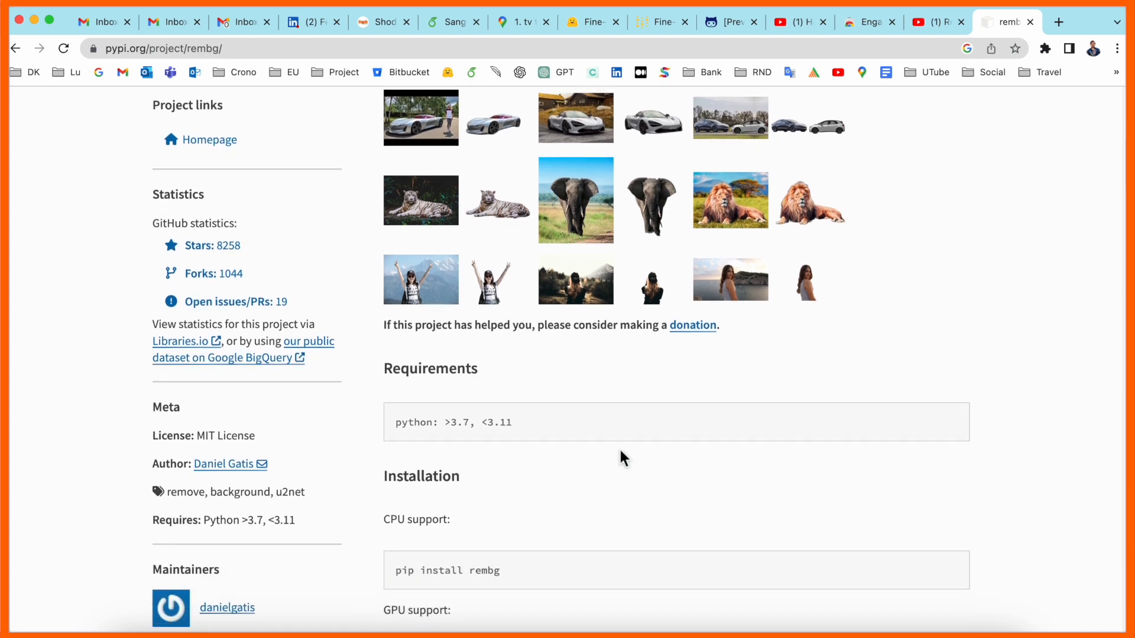
{"action": "mouse_move", "coordinate": [460, 430]}
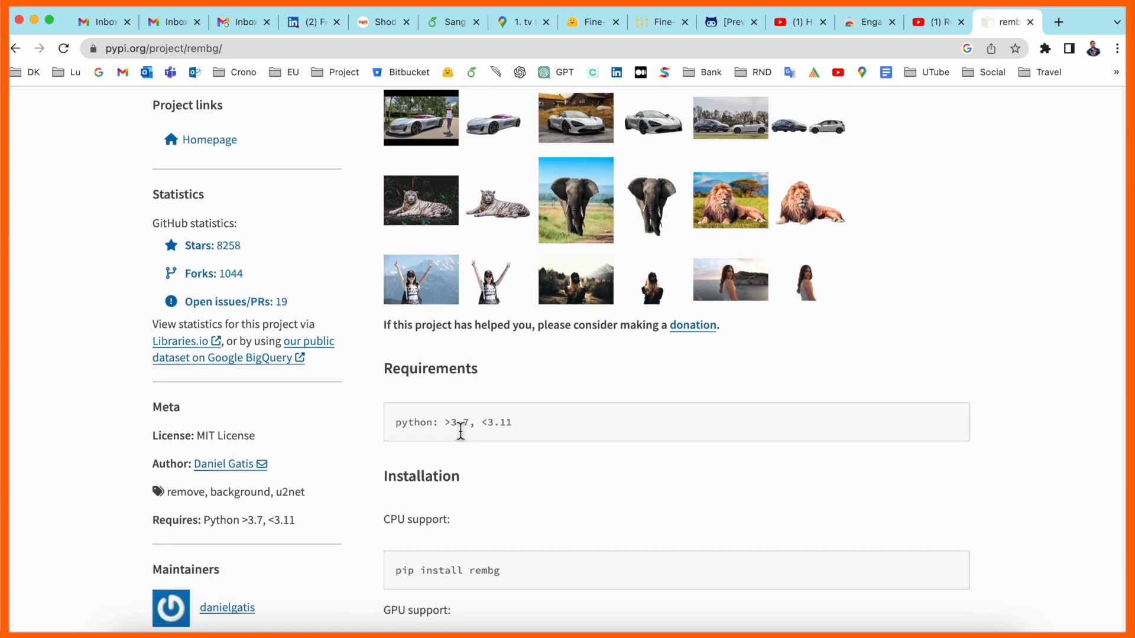
{"action": "double_click", "coordinate": [498, 424]}
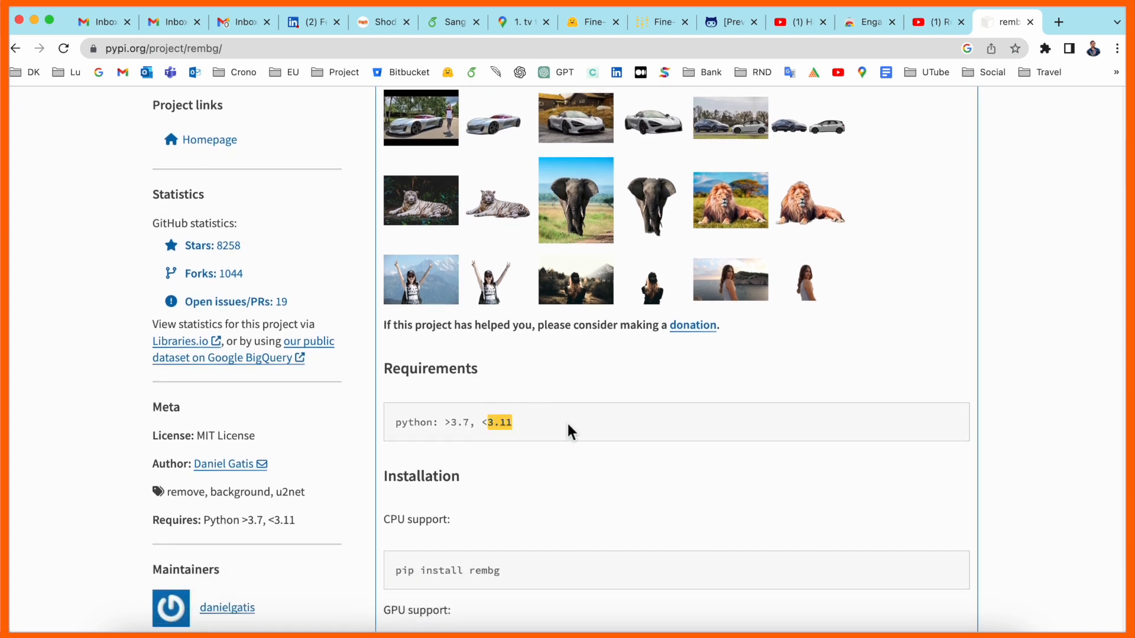
{"action": "scroll", "scroll_direction": "down", "scroll_amount": 3}
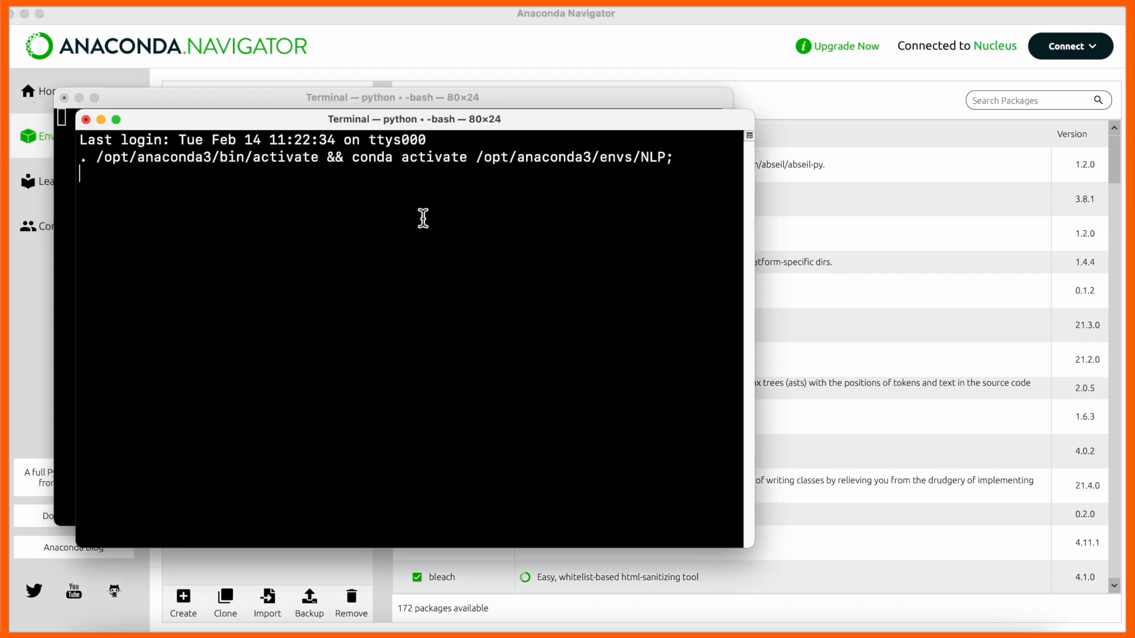
In Terminal, move to the Desktop, note PC.jpg in the listing, and run pip install rembg.
{"action": "type", "text": "cd De"}
{"action": "type", "text": "ls"}
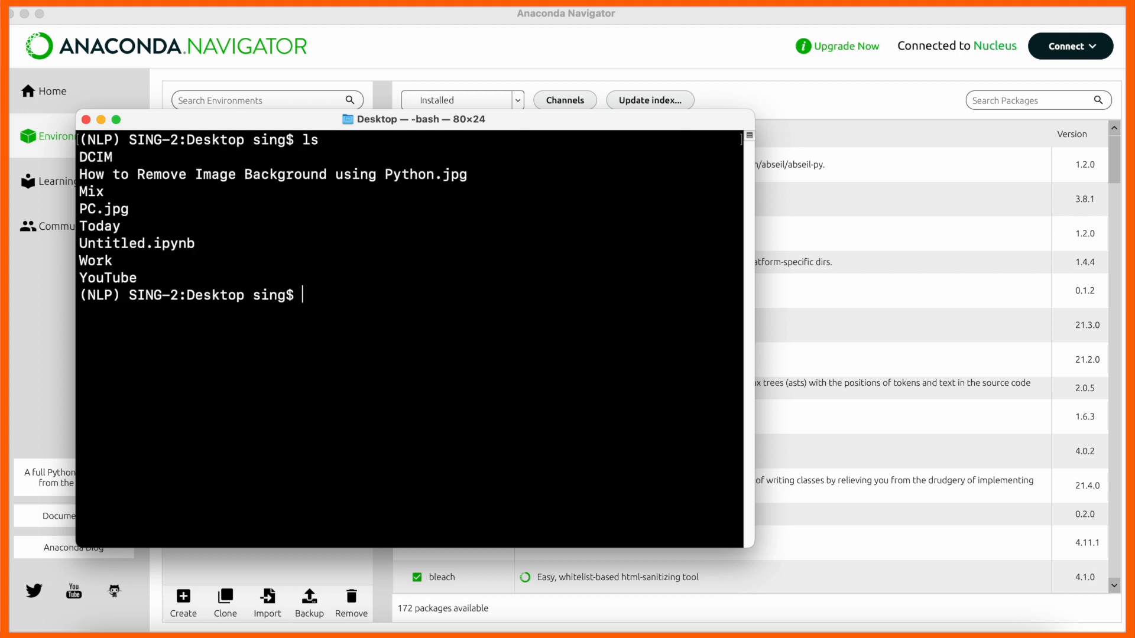
{"action": "mouse_move", "coordinate": [119, 225]}
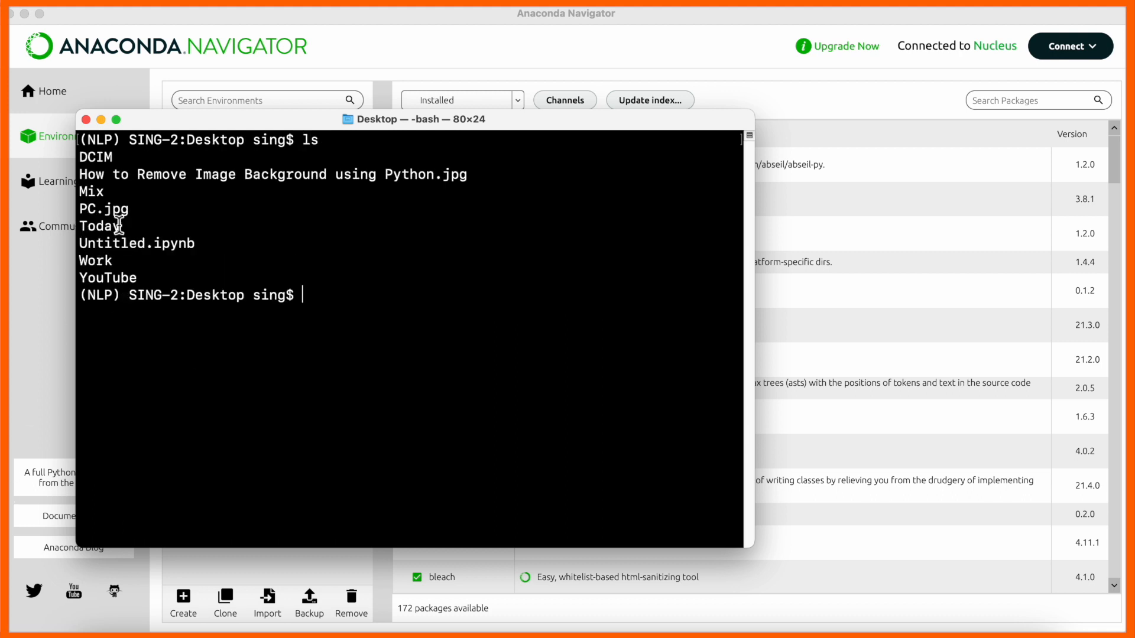
{"action": "double_click", "coordinate": [104, 209]}
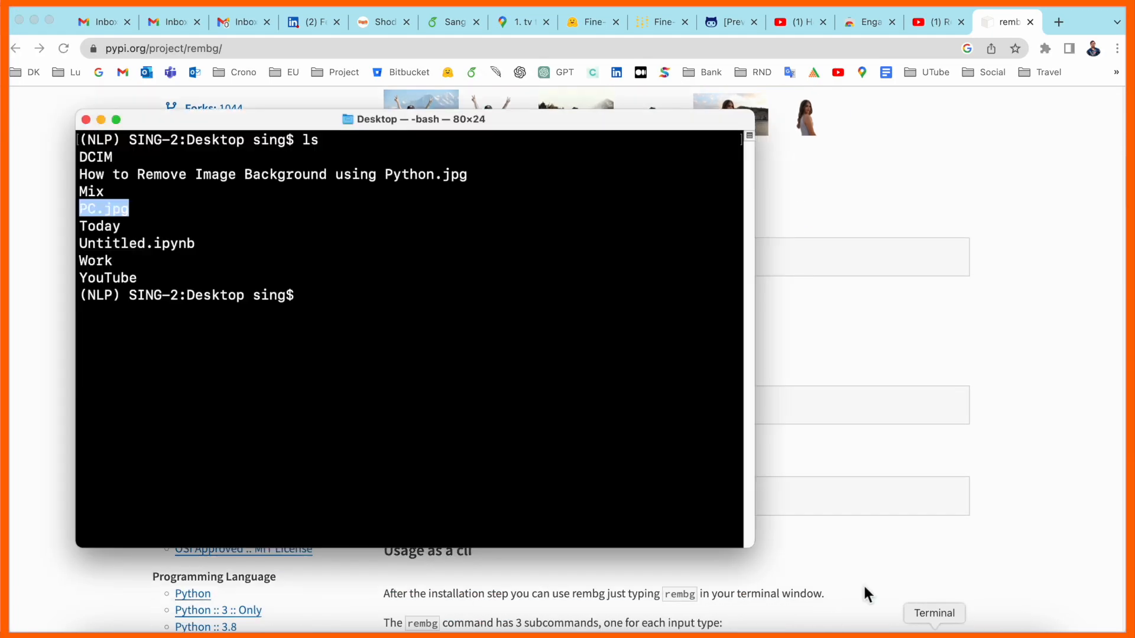
{"action": "type", "text": "pip install rembg"}
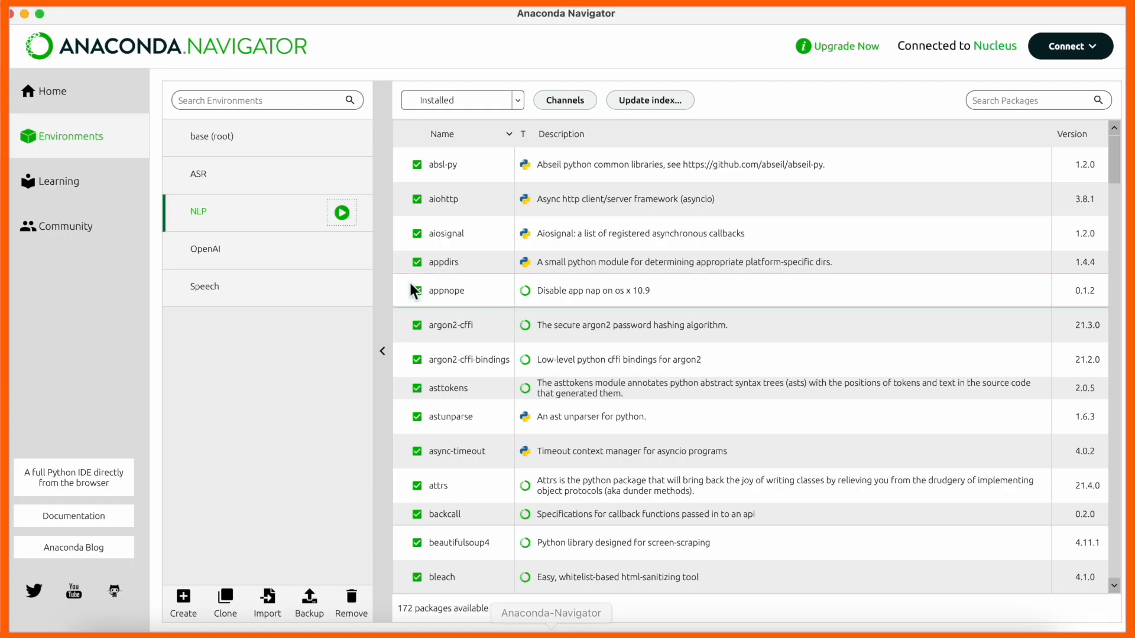
Launch Jupyter Notebook from the NLP environment in Anaconda Navigator.
{"action": "left_click", "coordinate": [340, 212]}
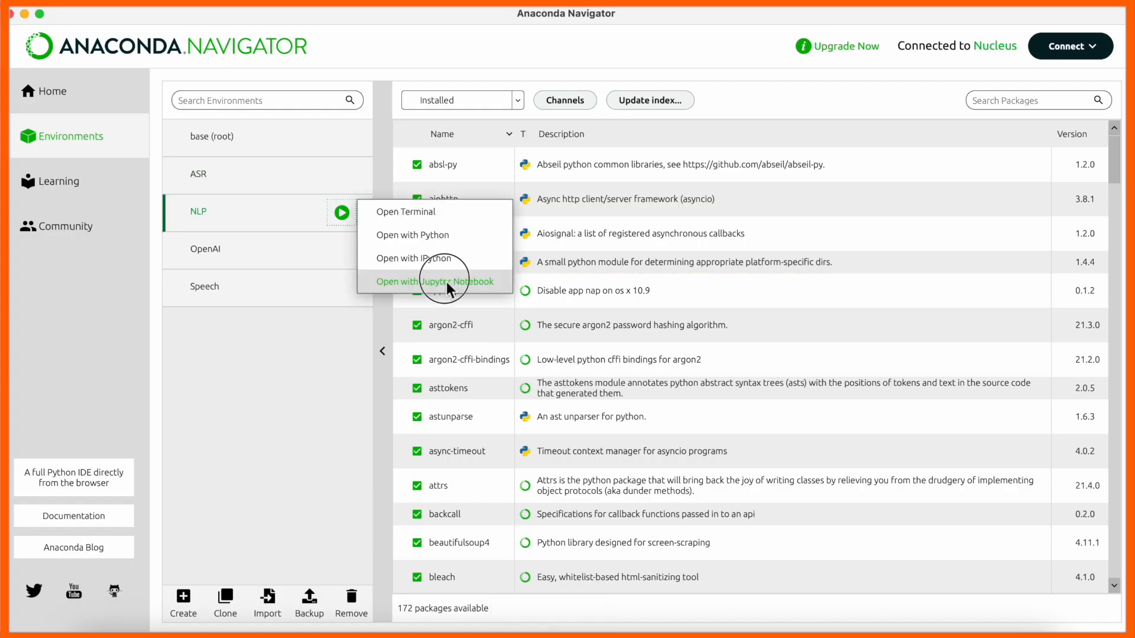
{"action": "left_click", "coordinate": [435, 282]}
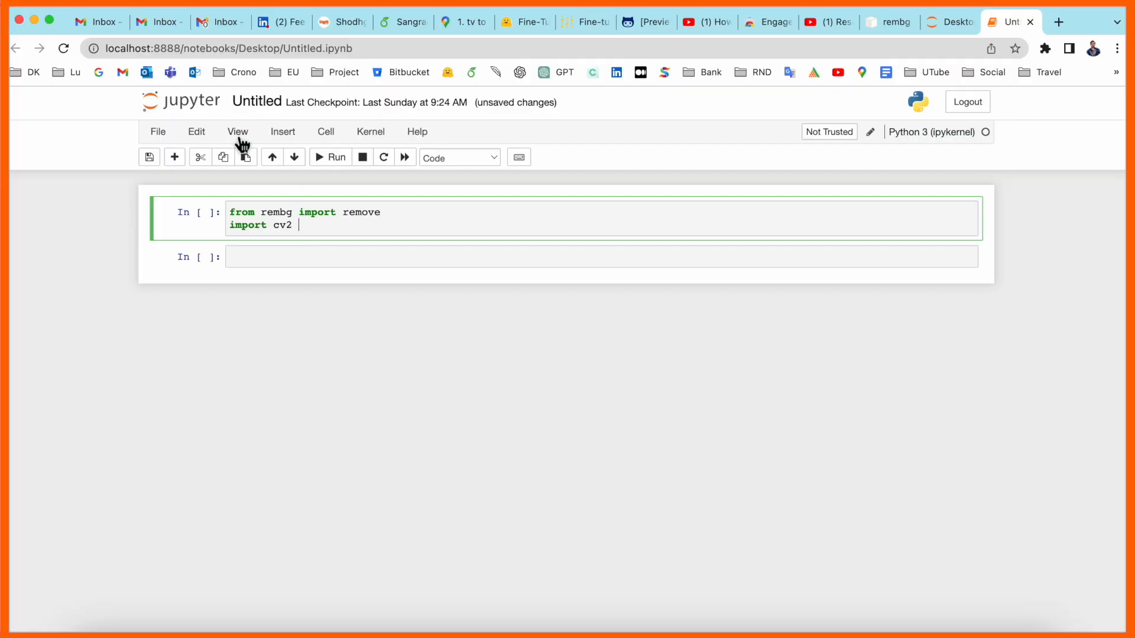
Rename the notebook Demo and write the commented cell setting input/output paths, imread, remove, imwrite.
{"action": "type", "text": "De"}
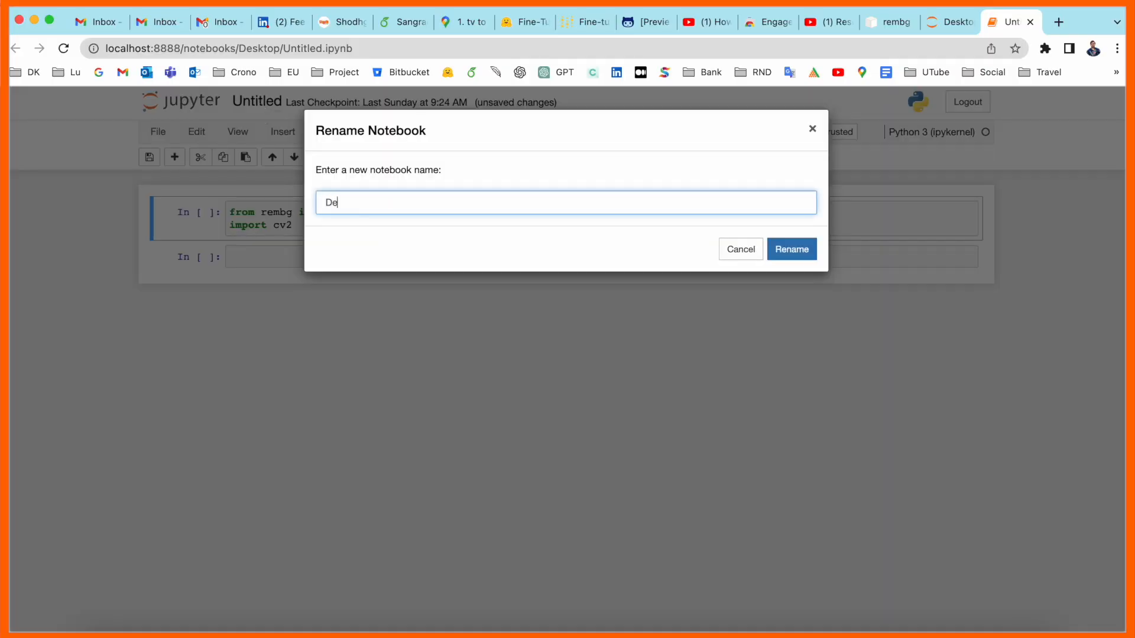
{"action": "left_click", "coordinate": [791, 250]}
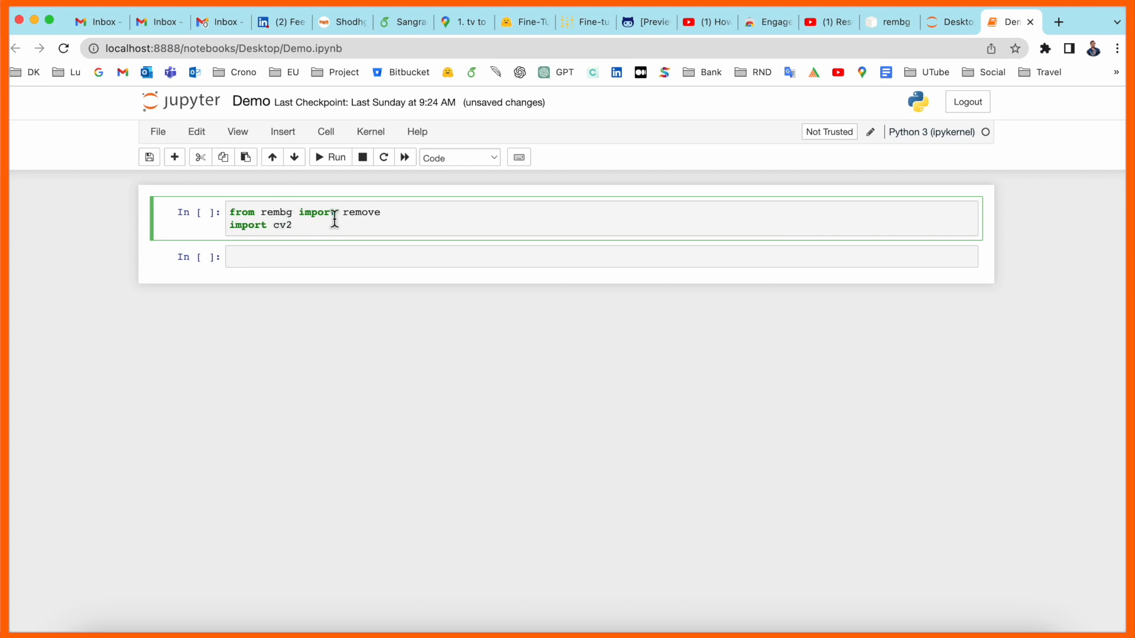
{"action": "mouse_move", "coordinate": [274, 232]}
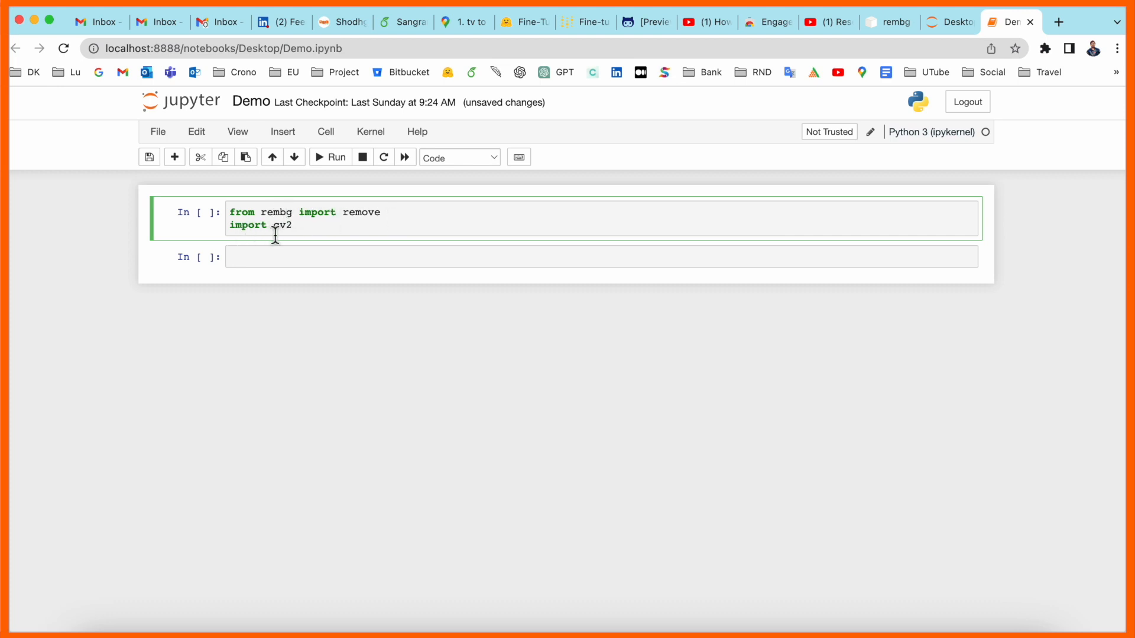
{"action": "type", "text": "# path of input image (my file: image.jpeg)"}
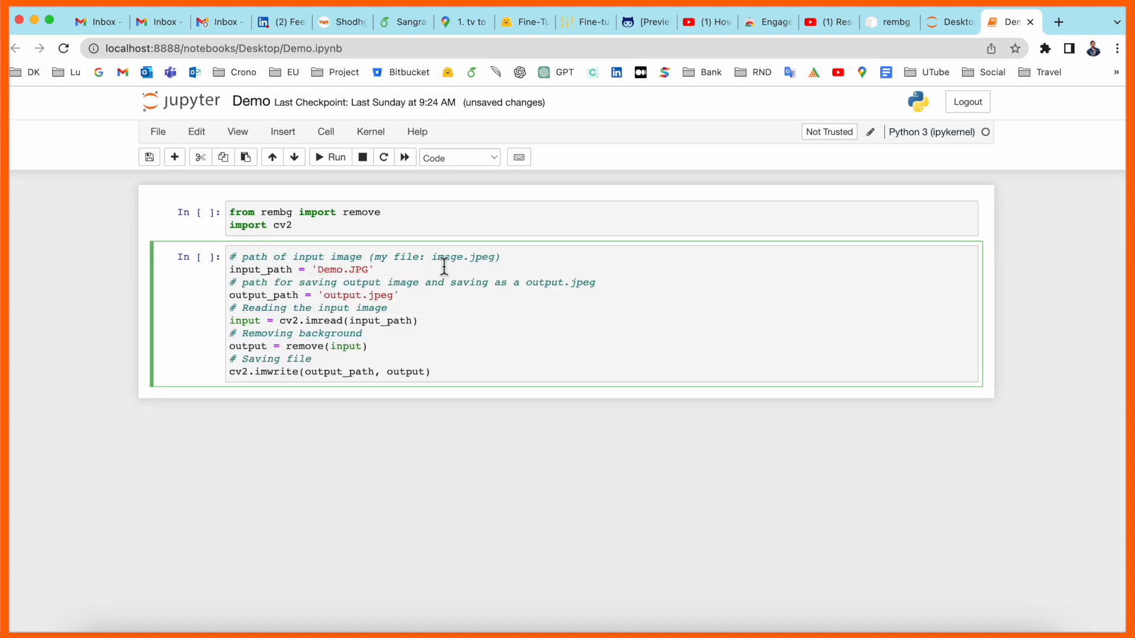
Replace Demo.JPG with PC.jpg as the input path and add blank lines between code sections.
{"action": "double_click", "coordinate": [318, 283]}
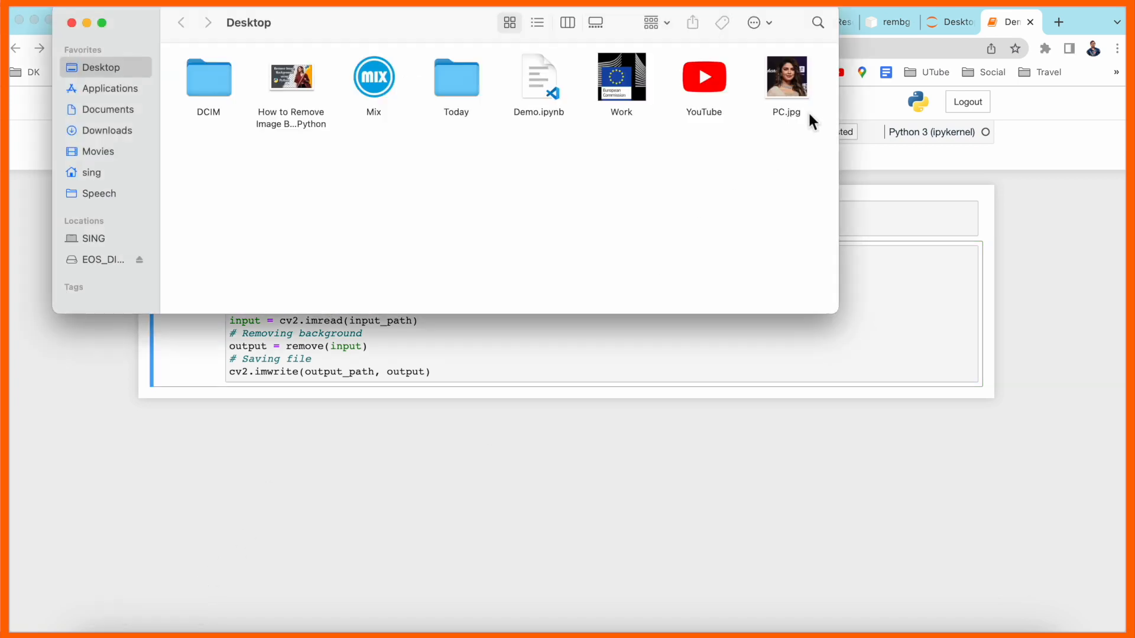
{"action": "left_click", "coordinate": [785, 78]}
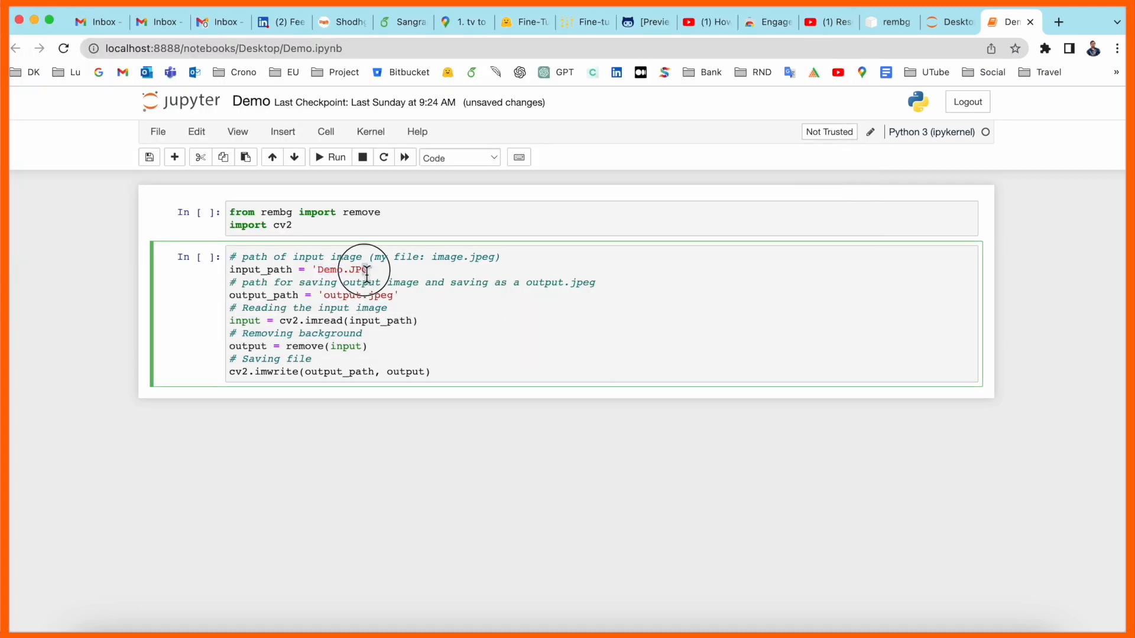
{"action": "type", "text": "PC.jpg"}
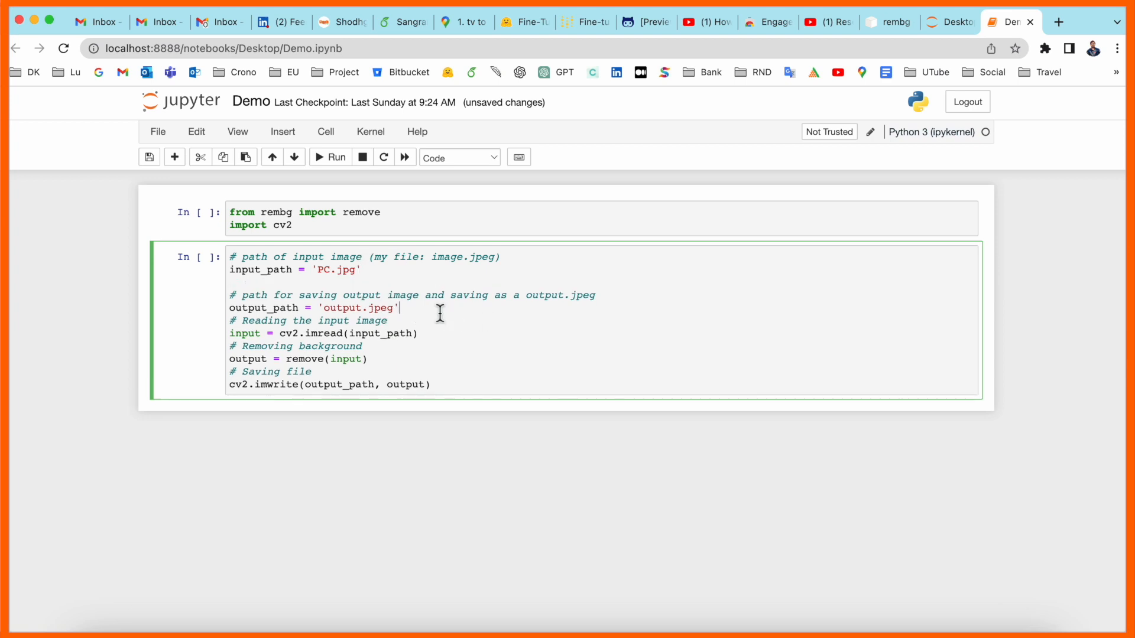
{"action": "key", "text": "enter"}
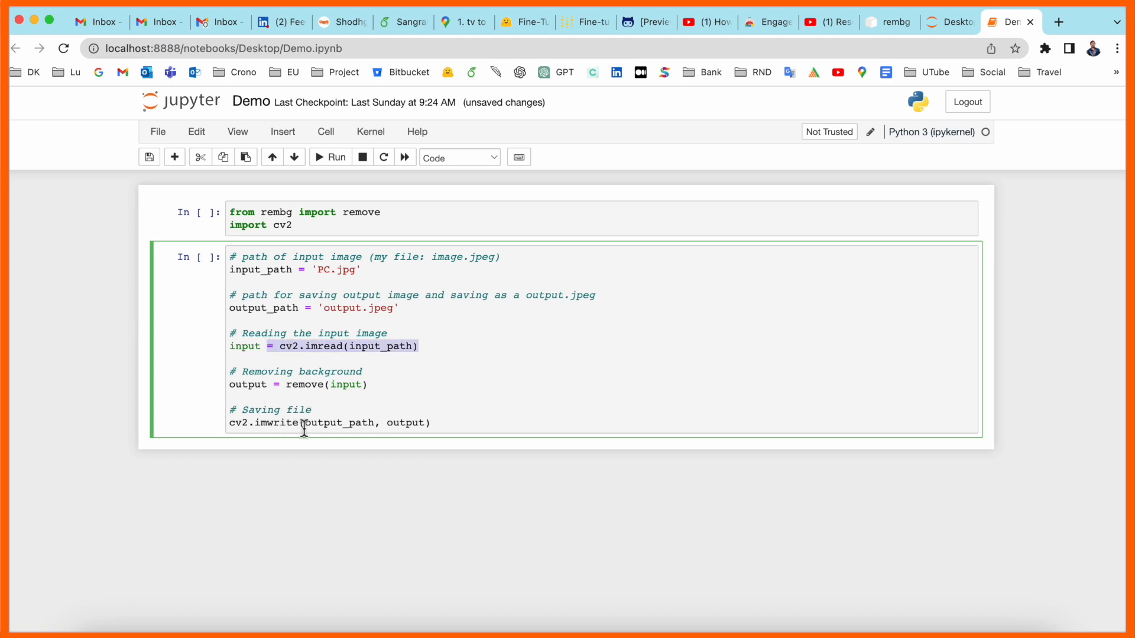
{"action": "mouse_move", "coordinate": [387, 396]}
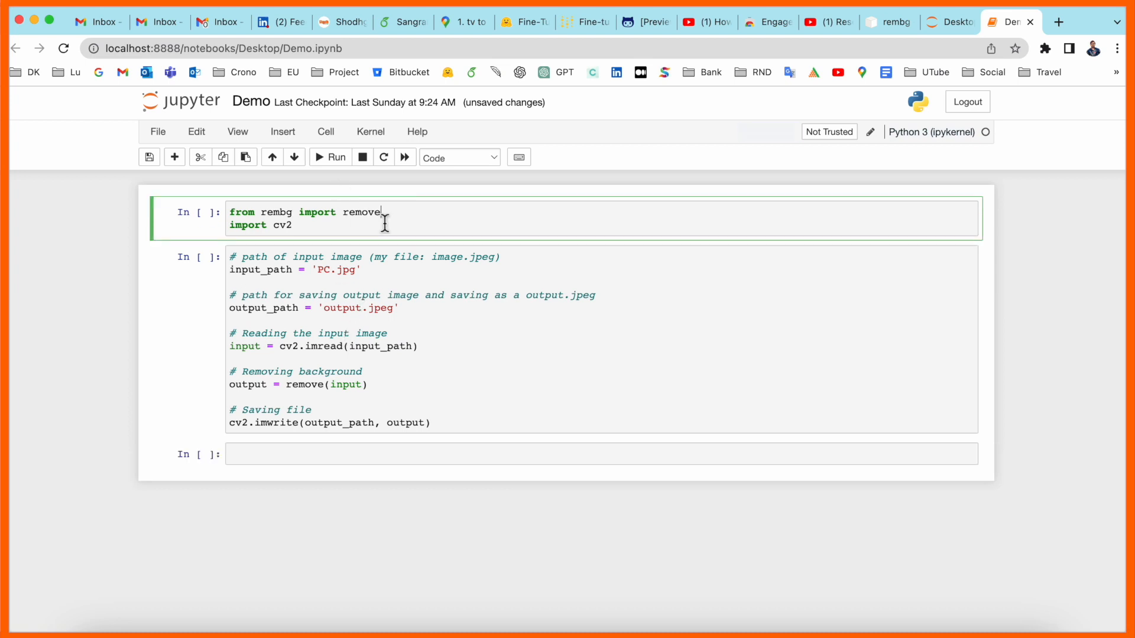
Run both cells from the import cell, then view the saved output.jpeg from the Desktop.
{"action": "left_click", "coordinate": [330, 158]}
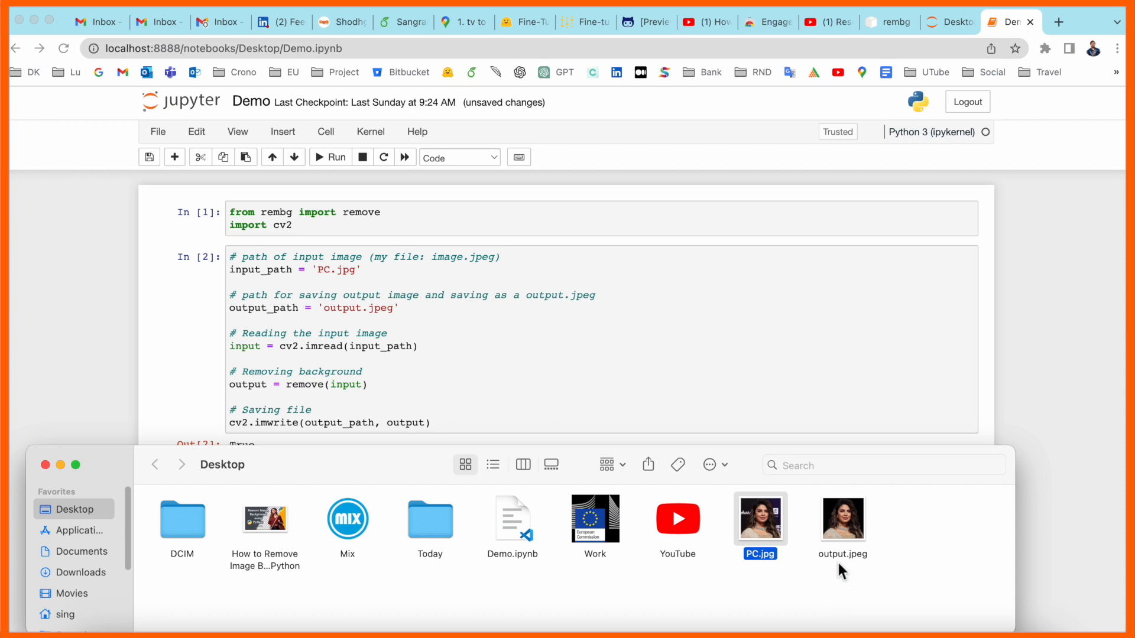
{"action": "left_click", "coordinate": [842, 518]}
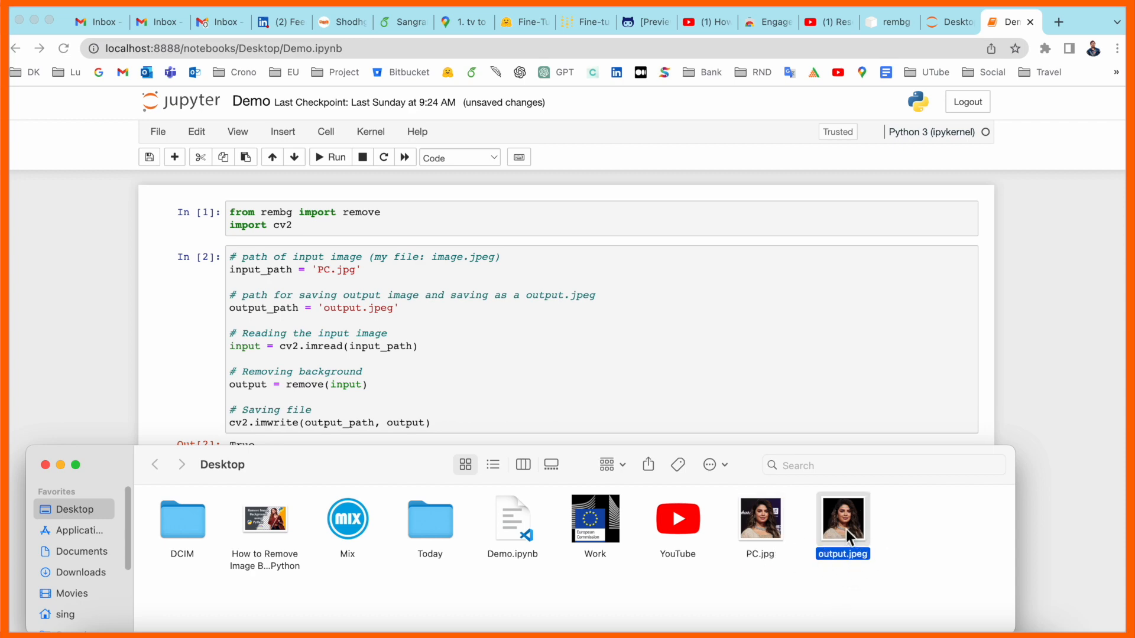
{"action": "double_click", "coordinate": [842, 518]}
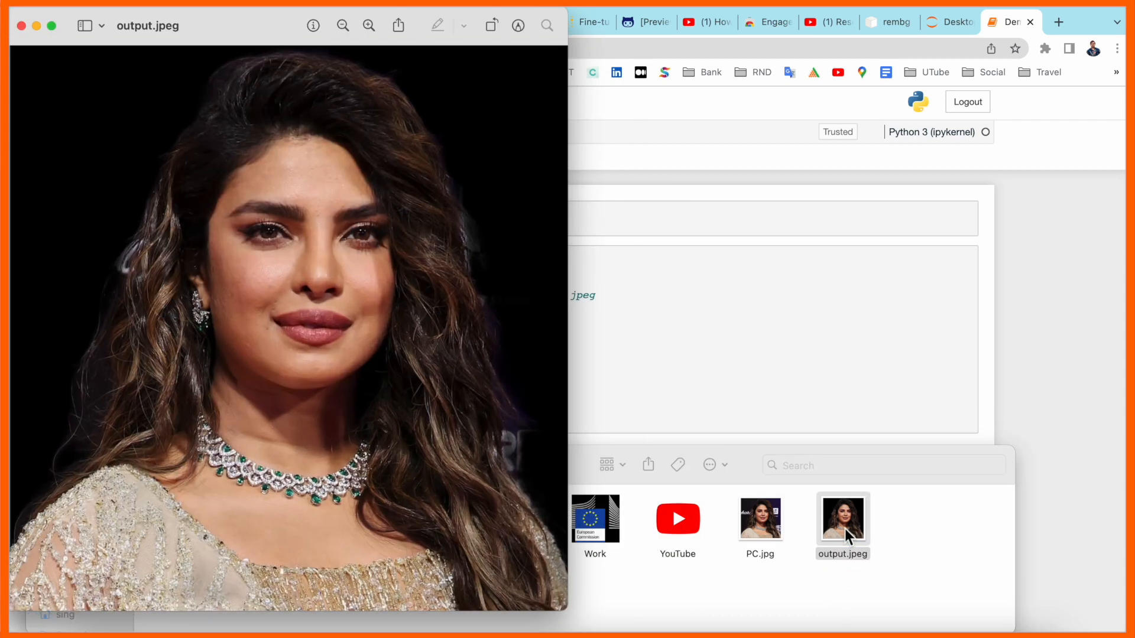
{"action": "mouse_move", "coordinate": [222, 26]}
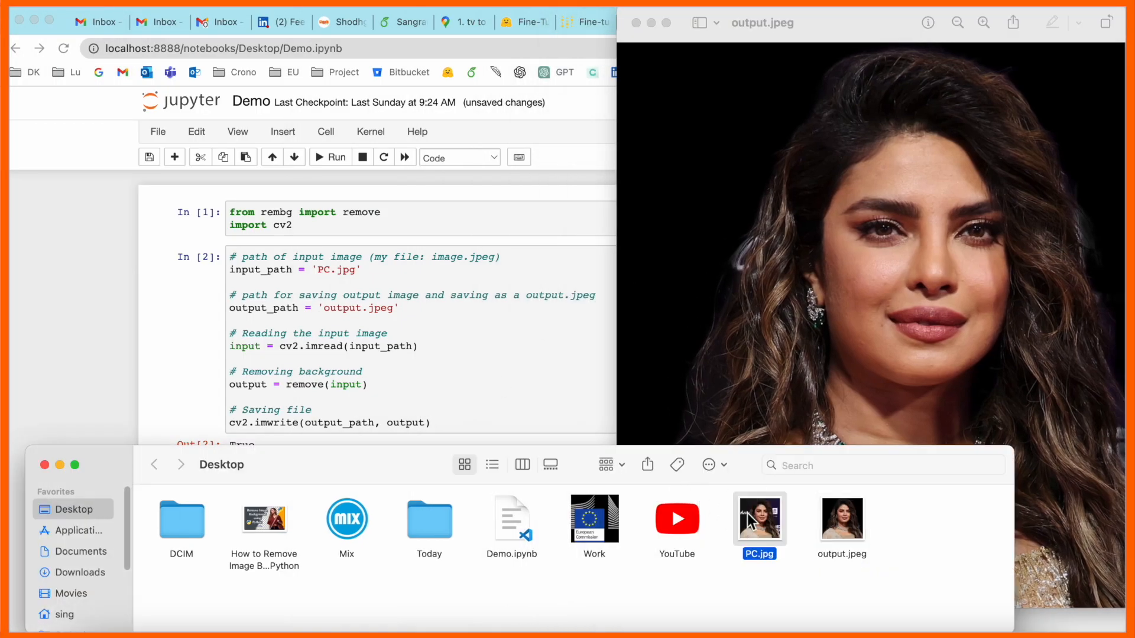
Compare PC.jpg beside output.jpeg zoomed in, then close the original's window.
{"action": "double_click", "coordinate": [759, 519]}
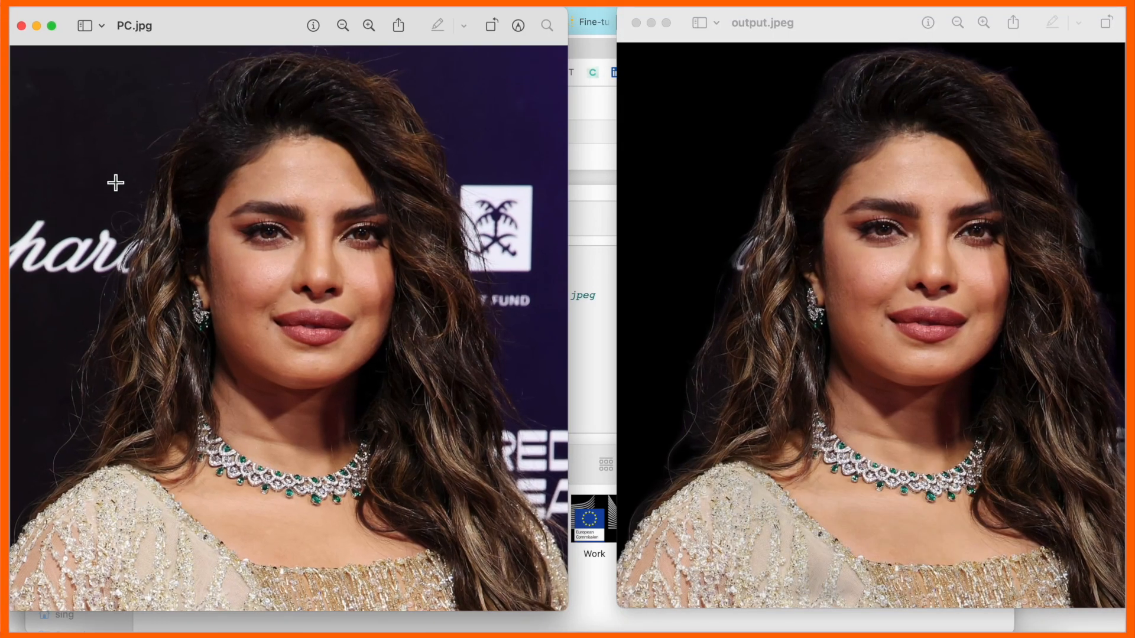
{"action": "mouse_move", "coordinate": [505, 258]}
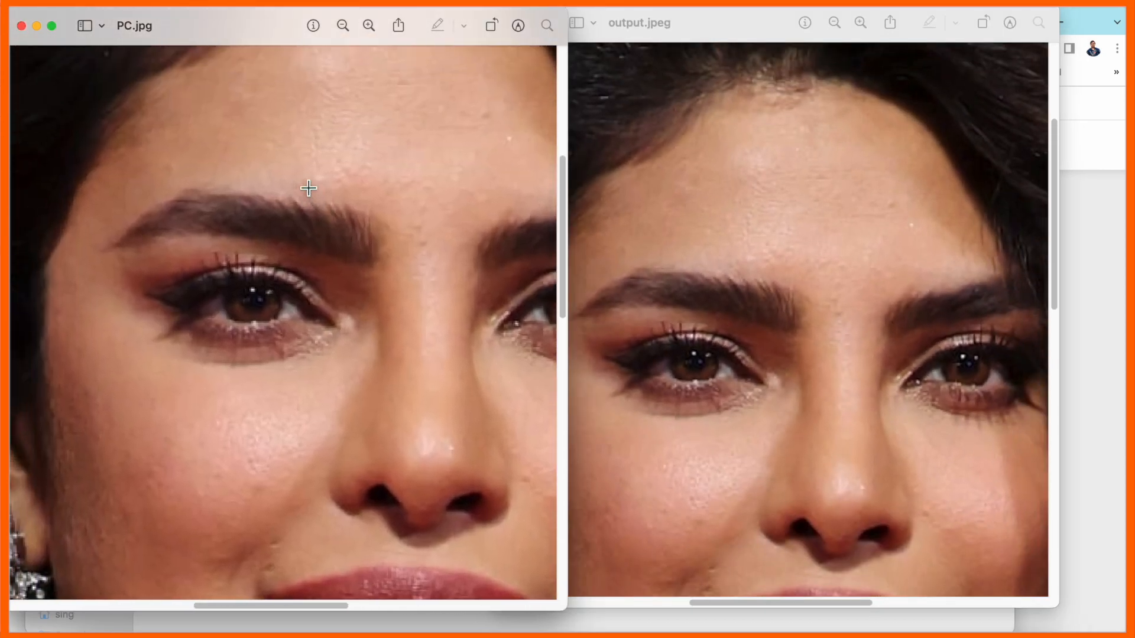
{"action": "scroll", "scroll_direction": "down", "scroll_amount": 3}
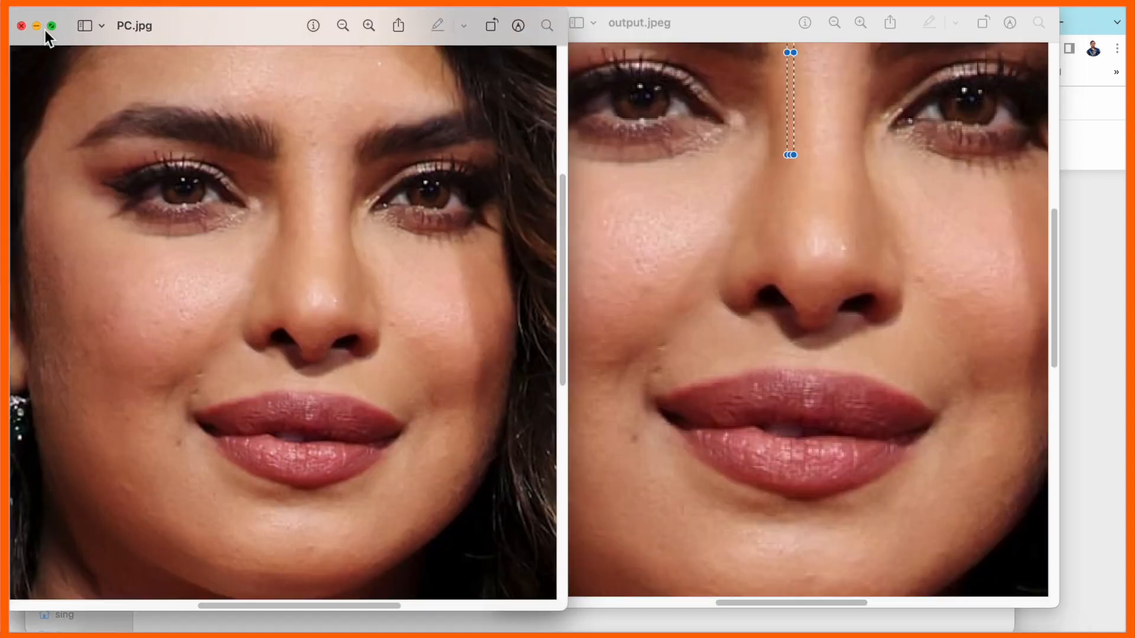
{"action": "left_click", "coordinate": [22, 26]}
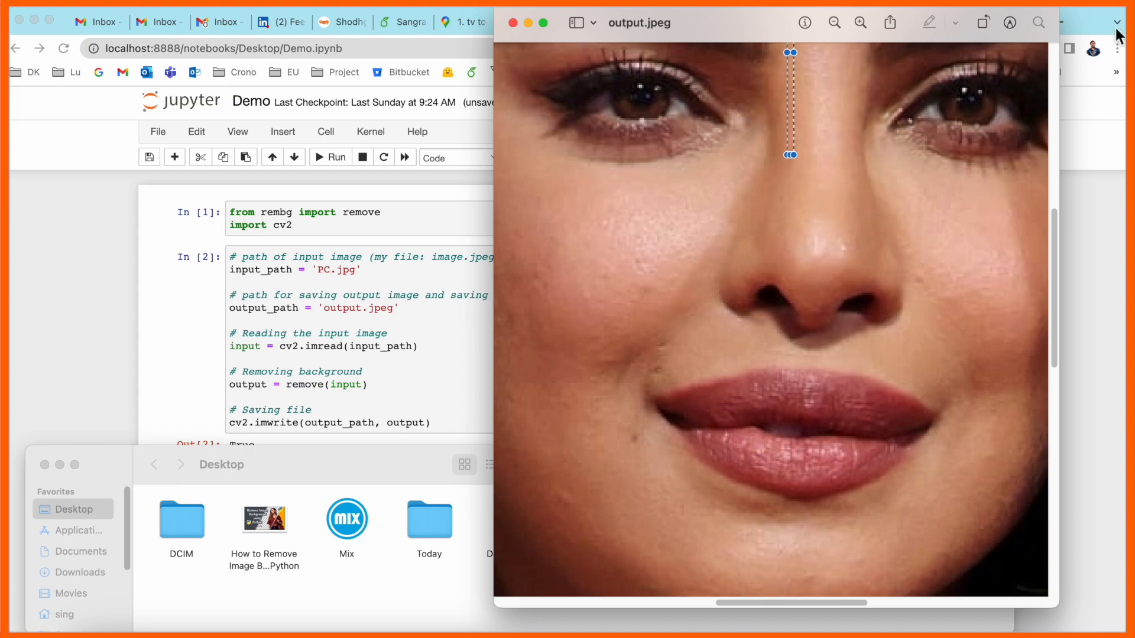